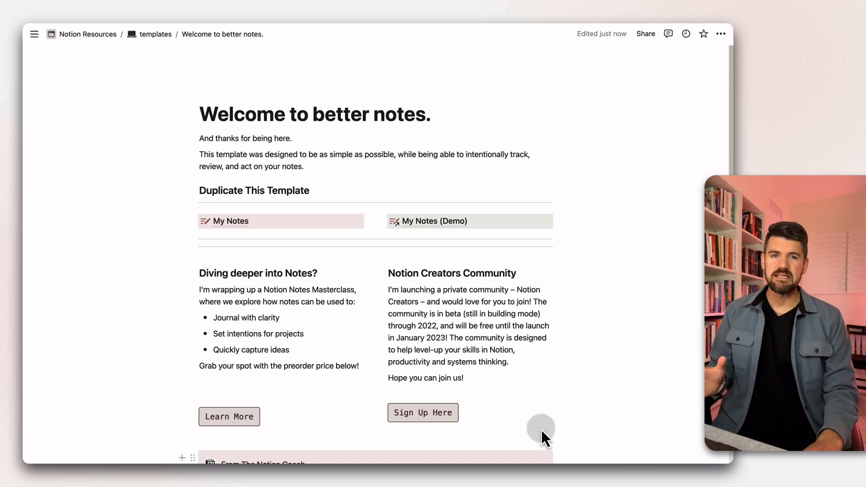
{"action": "mouse_move", "coordinate": [504, 367]}
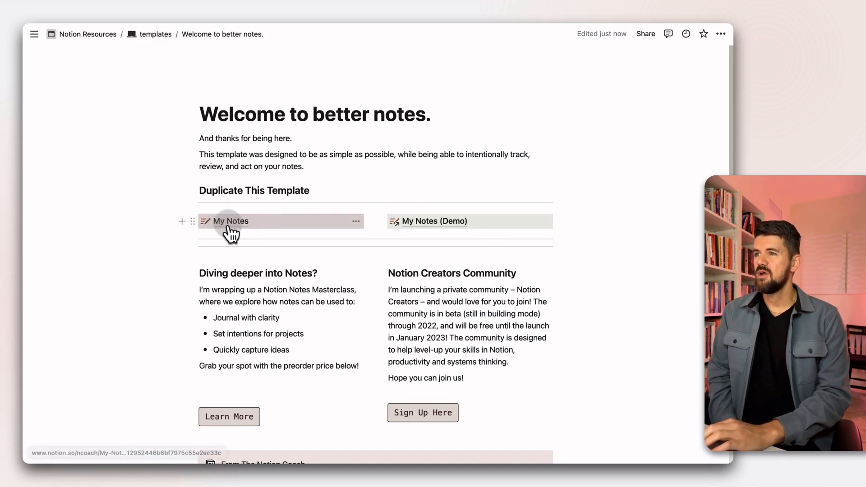
- Open the My Notes dashboard and go into its Notebooks database
{"action": "left_click", "coordinate": [229, 221]}
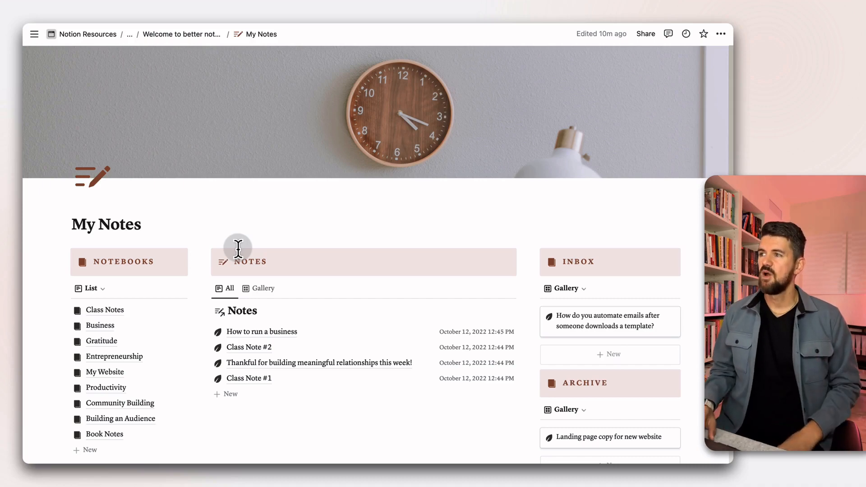
{"action": "scroll", "scroll_direction": "down", "scroll_amount": 3}
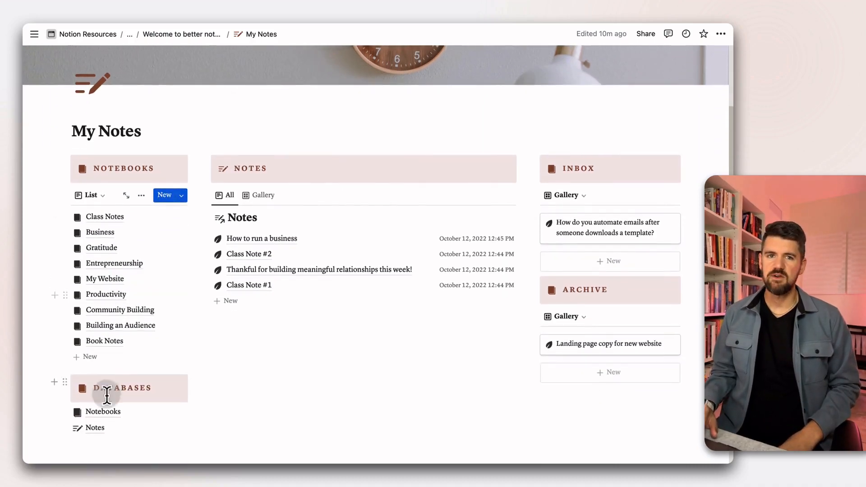
{"action": "mouse_move", "coordinate": [97, 418]}
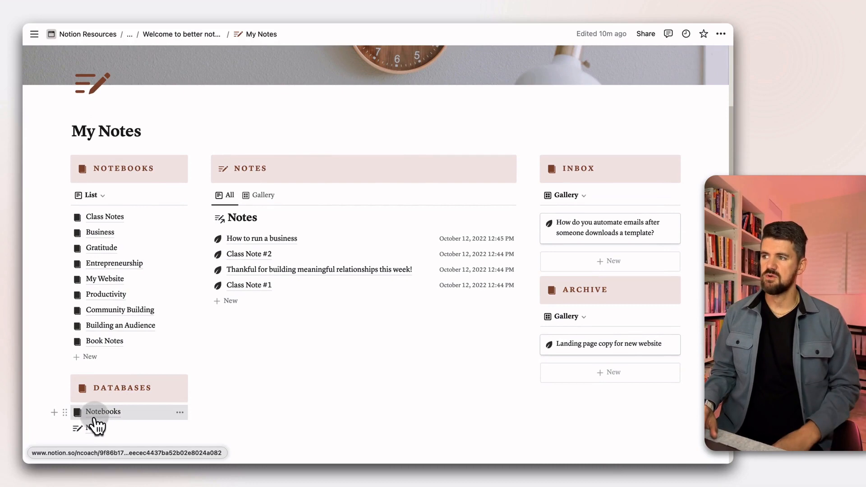
{"action": "left_click", "coordinate": [103, 412]}
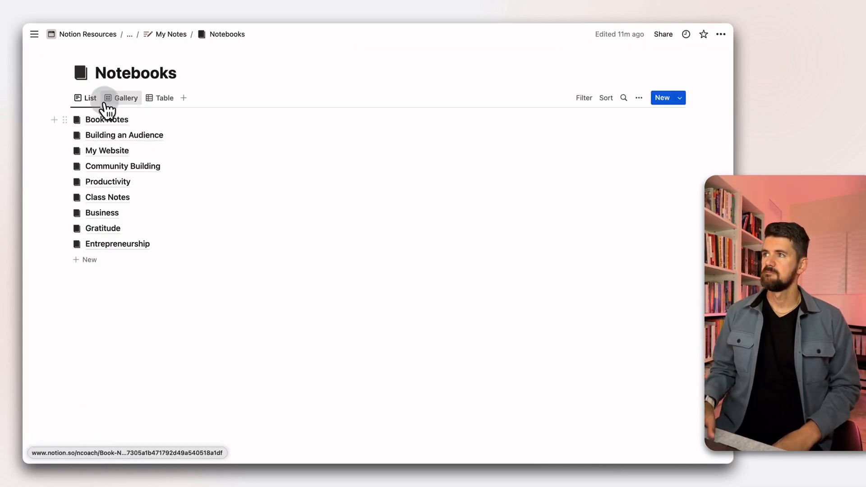
- Preview the Book Notes notebook and reveal its hidden Notes relation property
{"action": "left_click", "coordinate": [108, 119]}
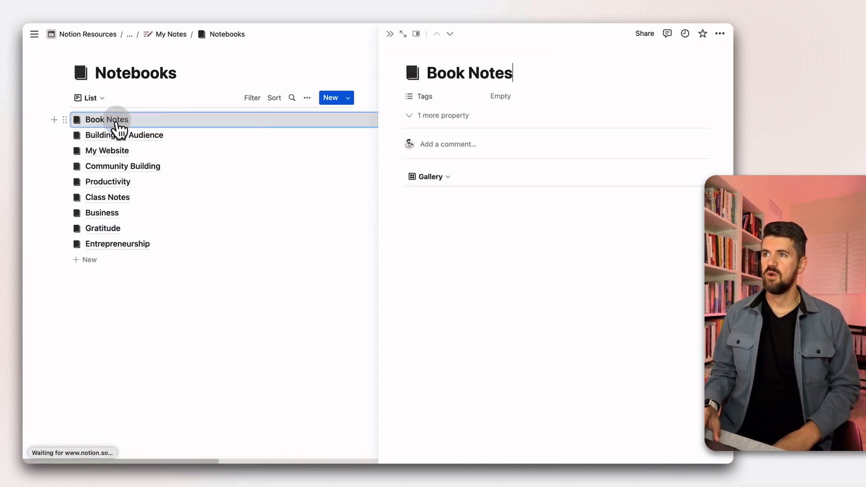
{"action": "left_click", "coordinate": [436, 115]}
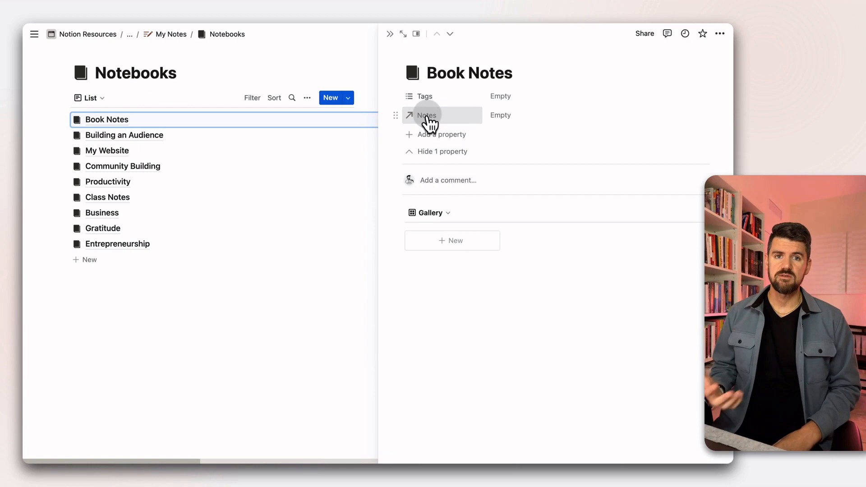
{"action": "mouse_move", "coordinate": [427, 118]}
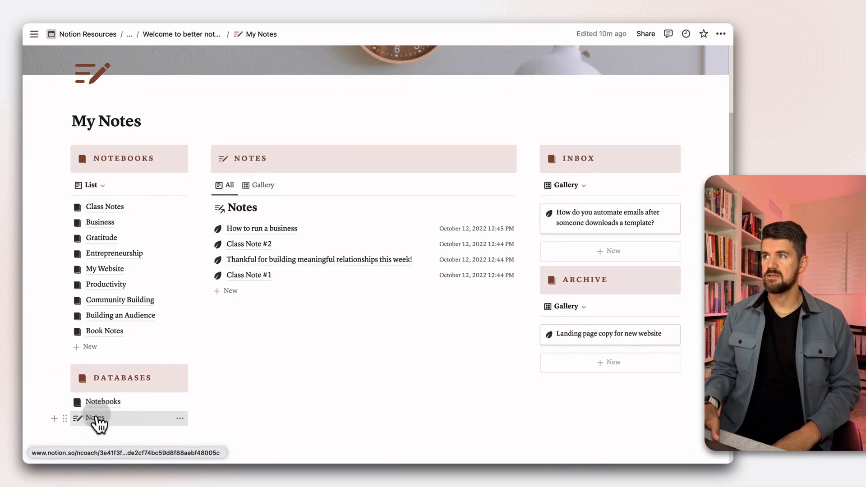
{"action": "left_click", "coordinate": [94, 418]}
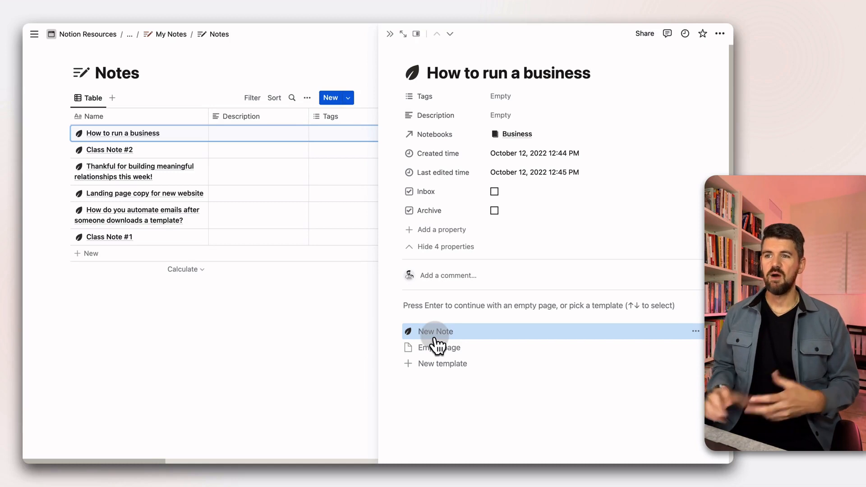
{"action": "mouse_move", "coordinate": [545, 312]}
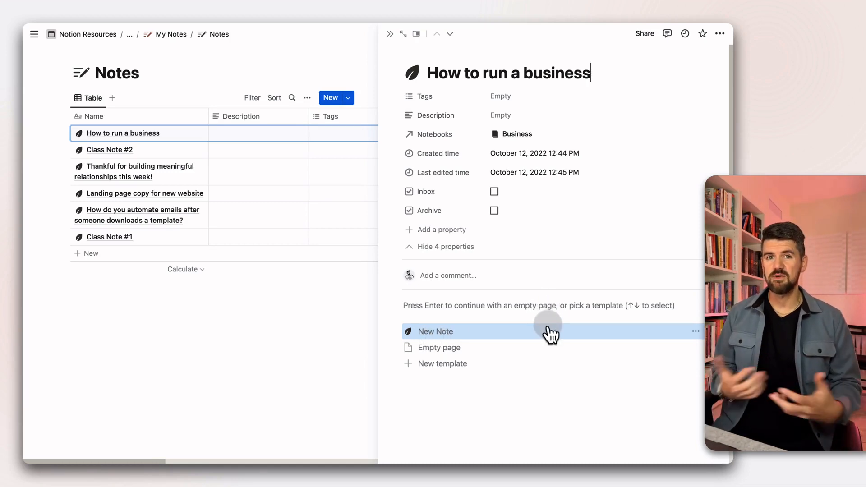
{"action": "mouse_move", "coordinate": [494, 347]}
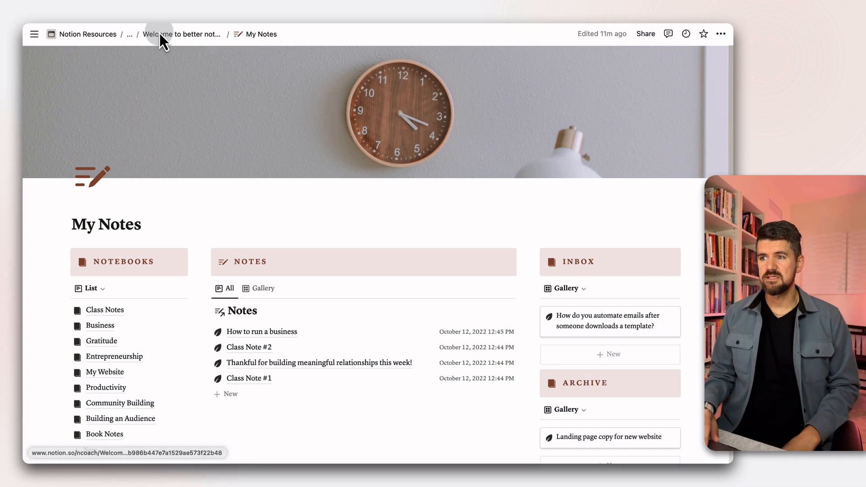
- Scroll down the dashboard to the Notes database with its sort and filter settings
{"action": "scroll", "scroll_direction": "down", "scroll_amount": 3}
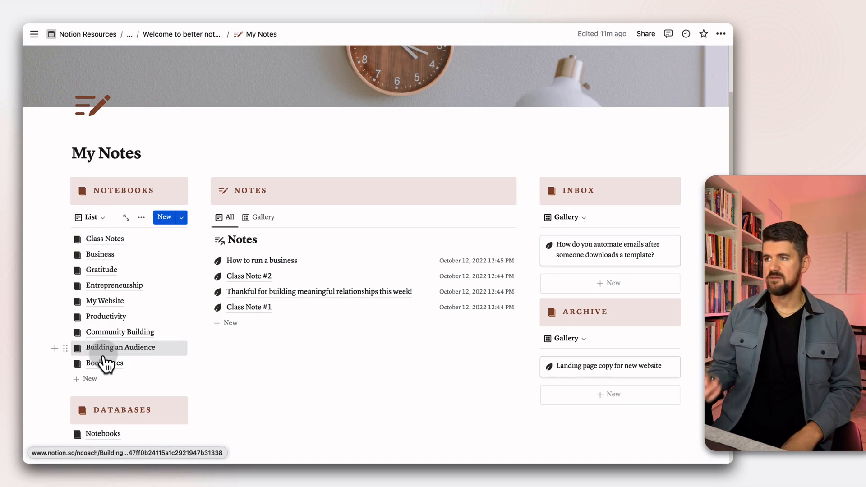
{"action": "mouse_move", "coordinate": [280, 282]}
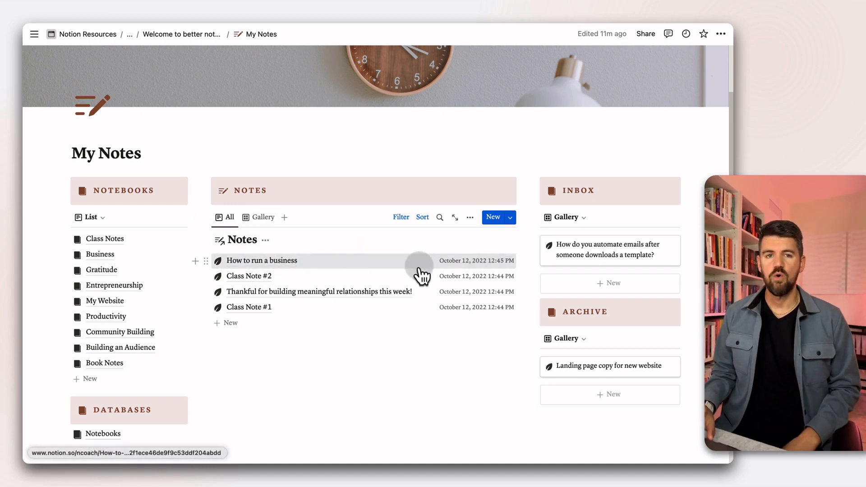
{"action": "mouse_move", "coordinate": [474, 269]}
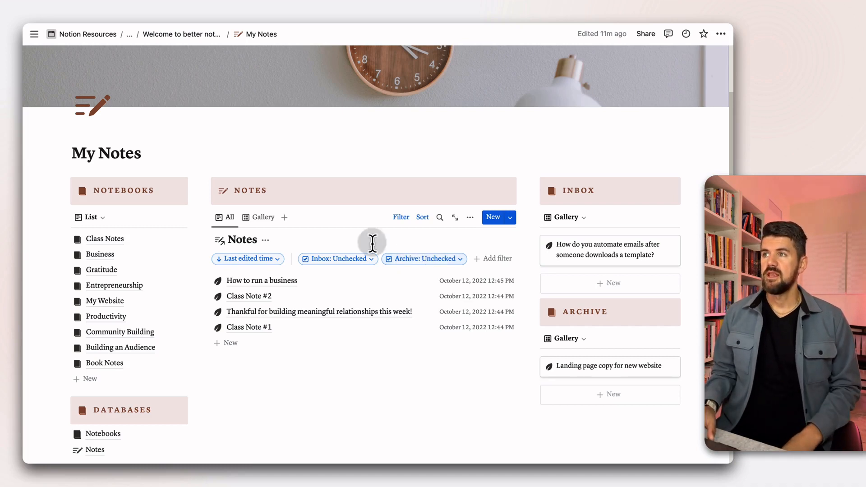
- Switch the notes to the Gallery view and review its grouping by Notebooks in the view options
{"action": "left_click", "coordinate": [263, 217]}
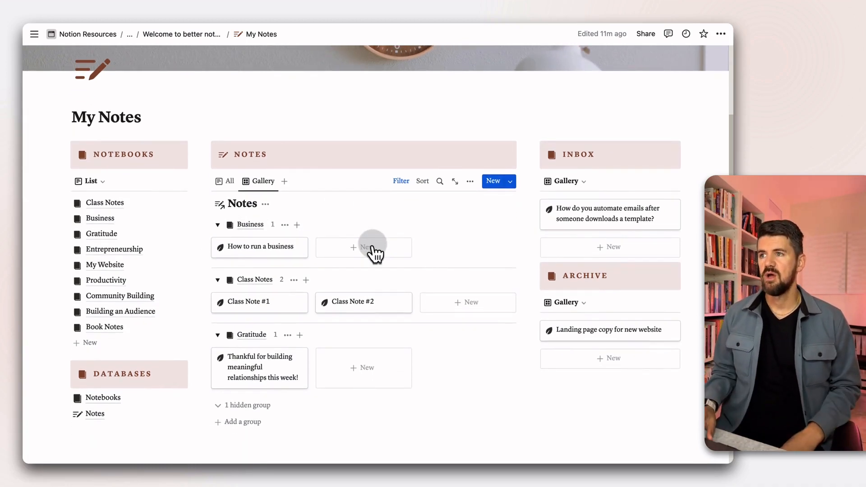
{"action": "left_click", "coordinate": [470, 181]}
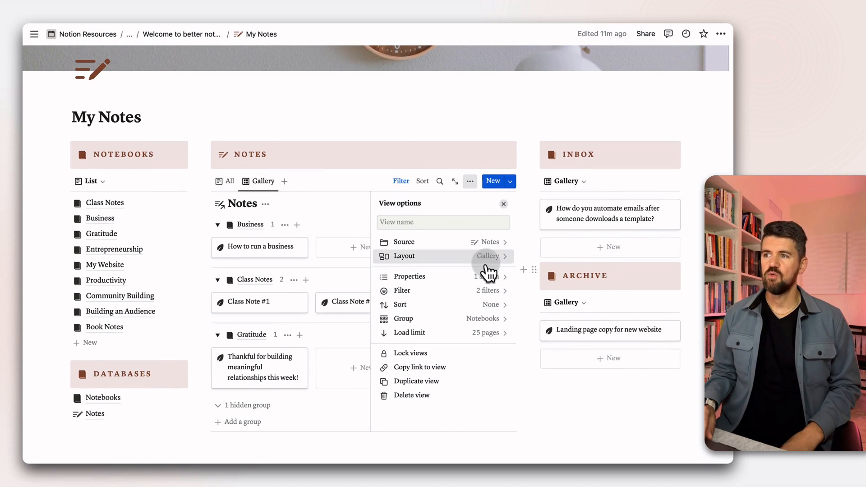
{"action": "mouse_move", "coordinate": [495, 298]}
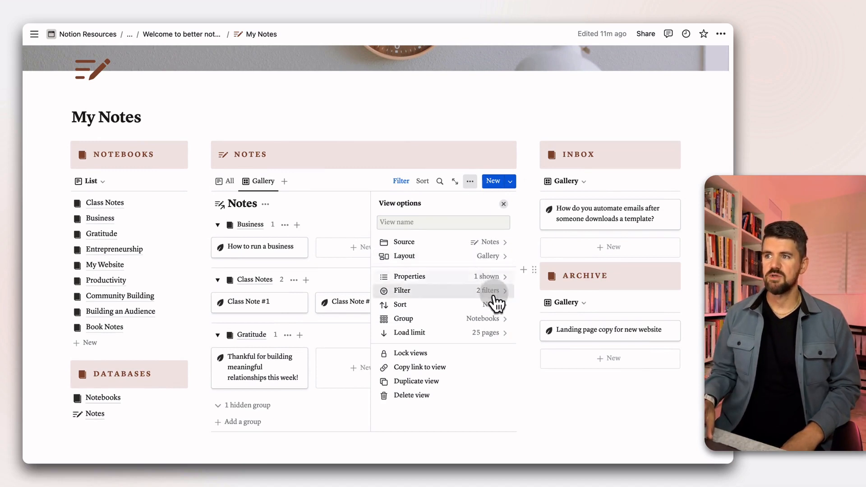
{"action": "left_click", "coordinate": [404, 319]}
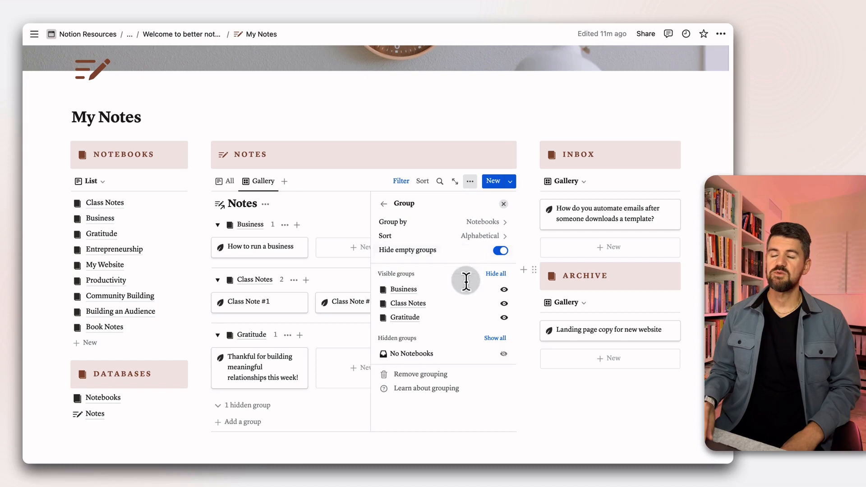
{"action": "mouse_move", "coordinate": [328, 204]}
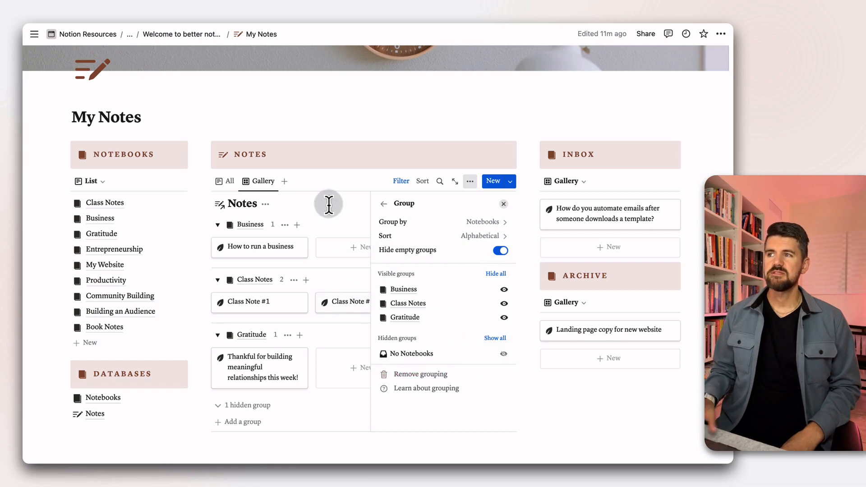
{"action": "left_click", "coordinate": [218, 225]}
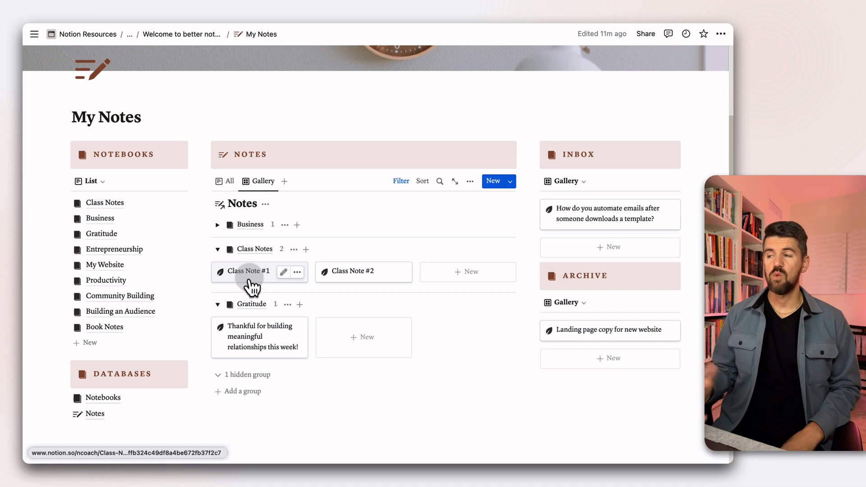
{"action": "mouse_move", "coordinate": [219, 311]}
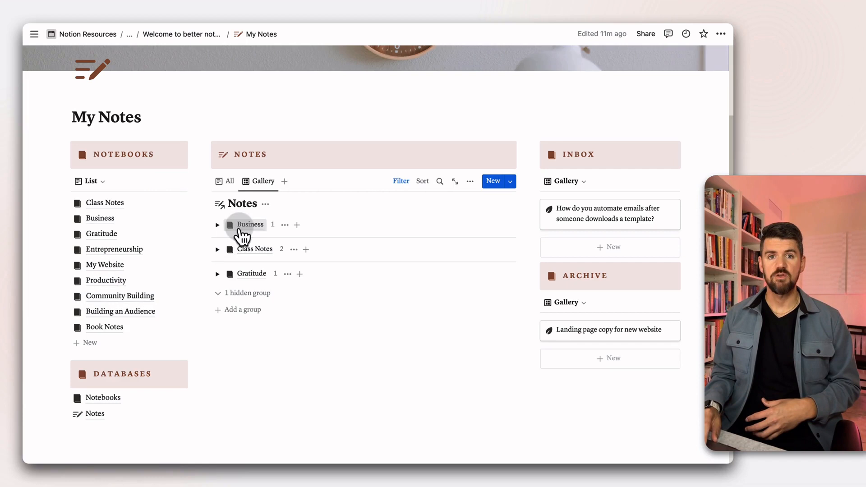
{"action": "mouse_move", "coordinate": [105, 330]}
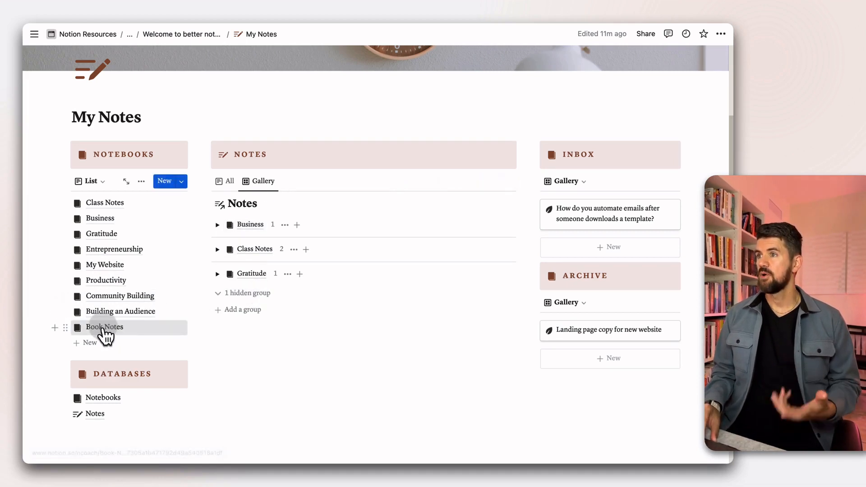
{"action": "mouse_move", "coordinate": [101, 317]}
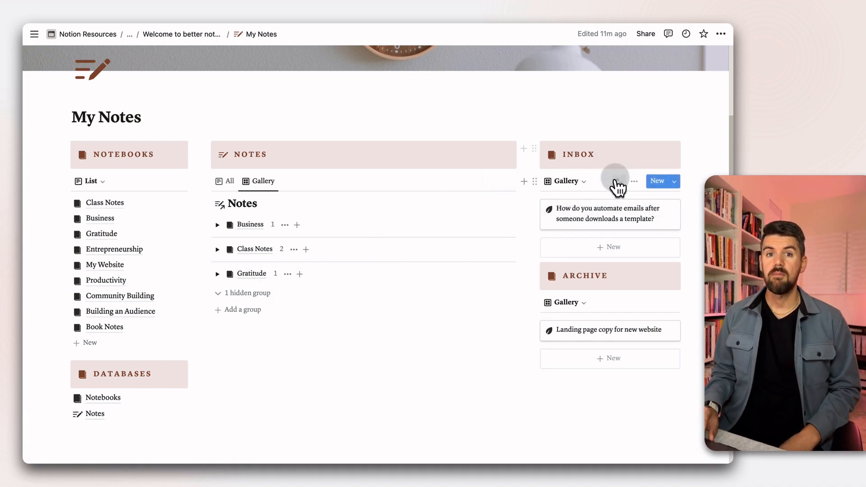
{"action": "mouse_move", "coordinate": [634, 181]}
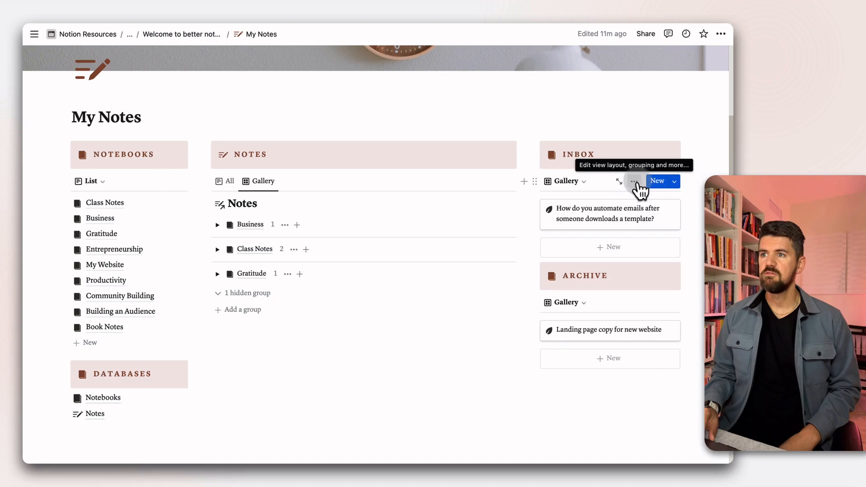
- Archive the inbox note about automating emails, then bring up the My Notes (Demo) page
{"action": "left_click", "coordinate": [634, 181]}
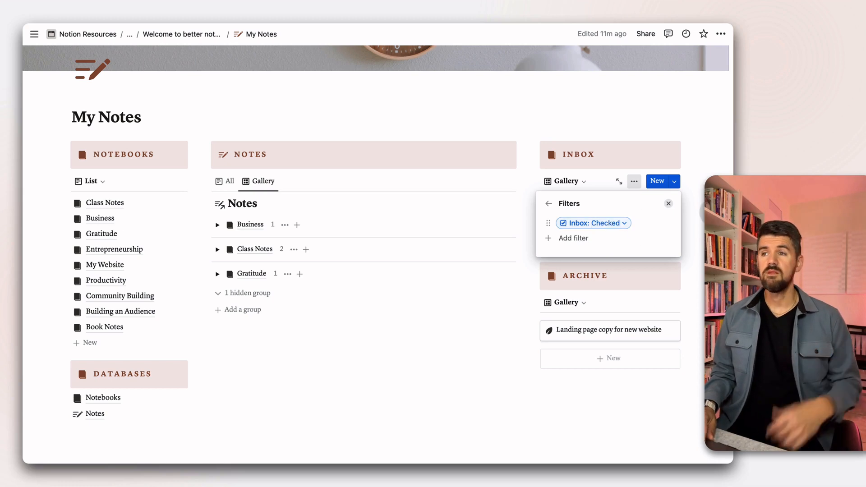
{"action": "left_click", "coordinate": [669, 203]}
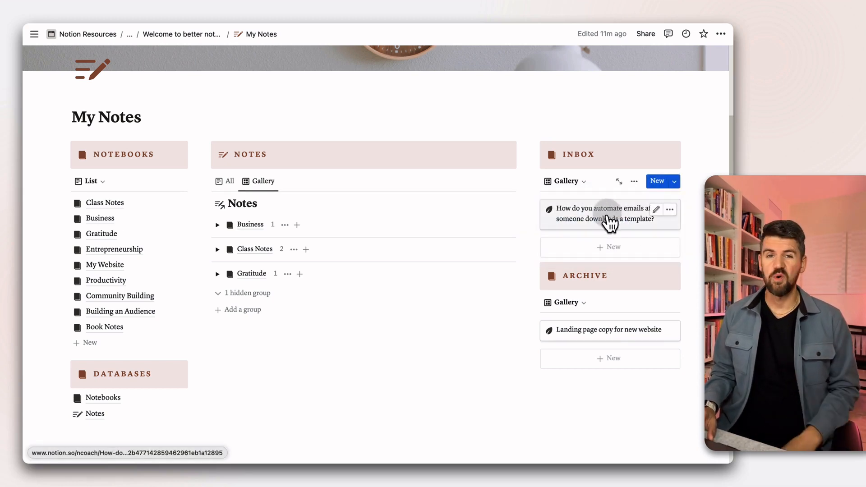
{"action": "left_click", "coordinate": [606, 214]}
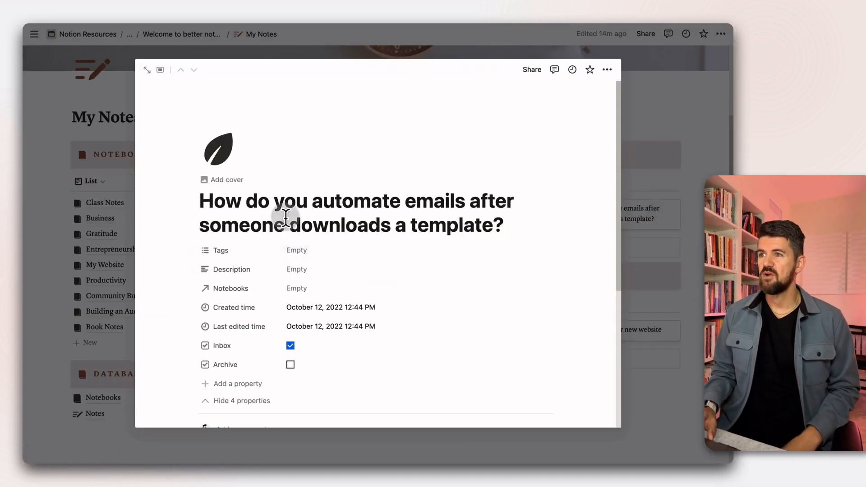
{"action": "mouse_move", "coordinate": [371, 233]}
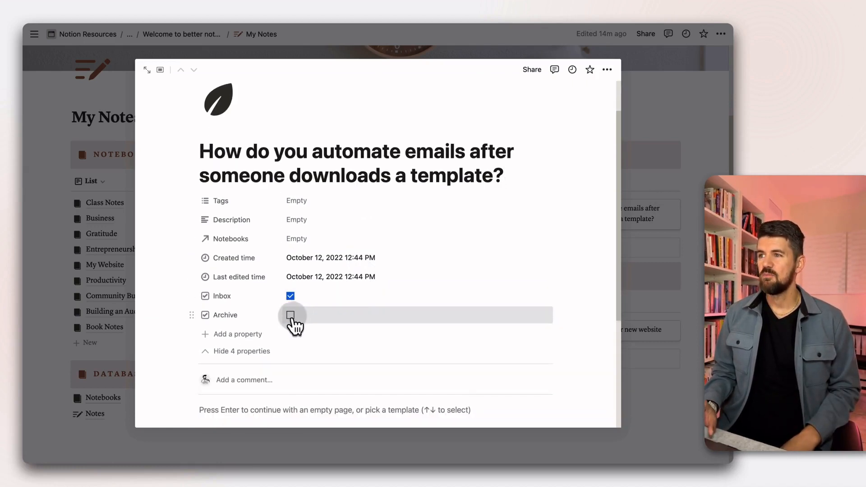
{"action": "left_click", "coordinate": [290, 315]}
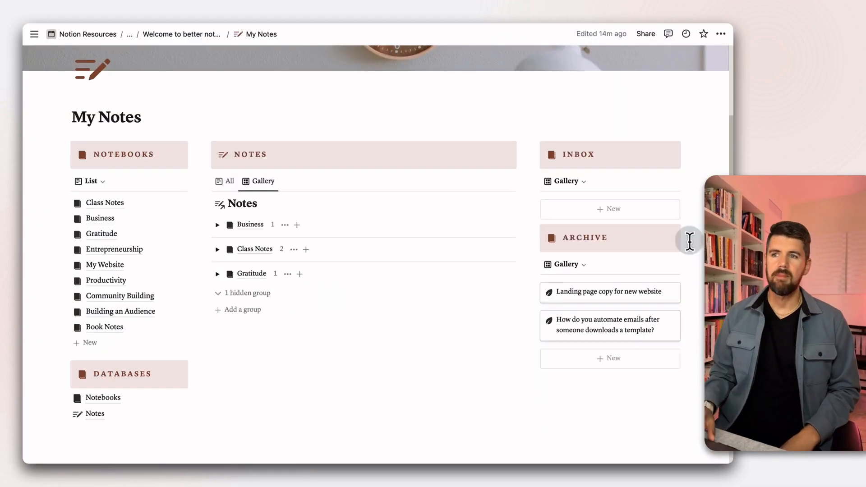
{"action": "left_click", "coordinate": [609, 325]}
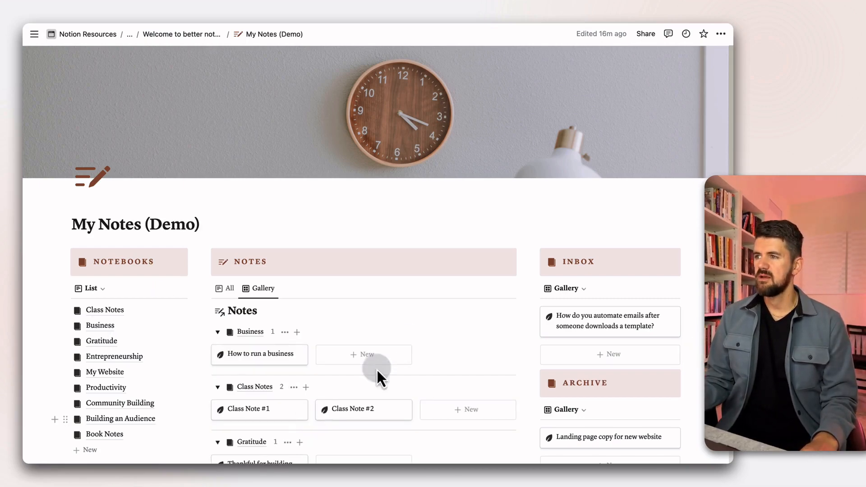
- Give Class Notes a green book icon and recolour the Business and Gratitude notebook icons
{"action": "scroll", "scroll_direction": "down", "scroll_amount": 3}
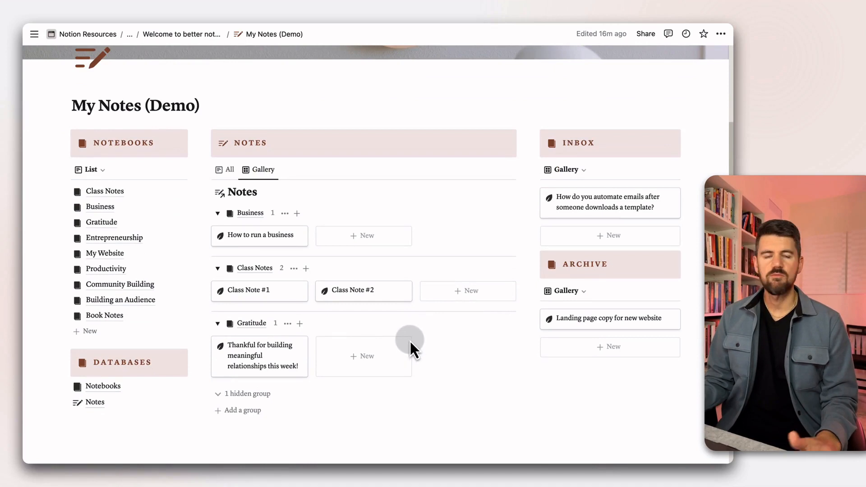
{"action": "mouse_move", "coordinate": [274, 336]}
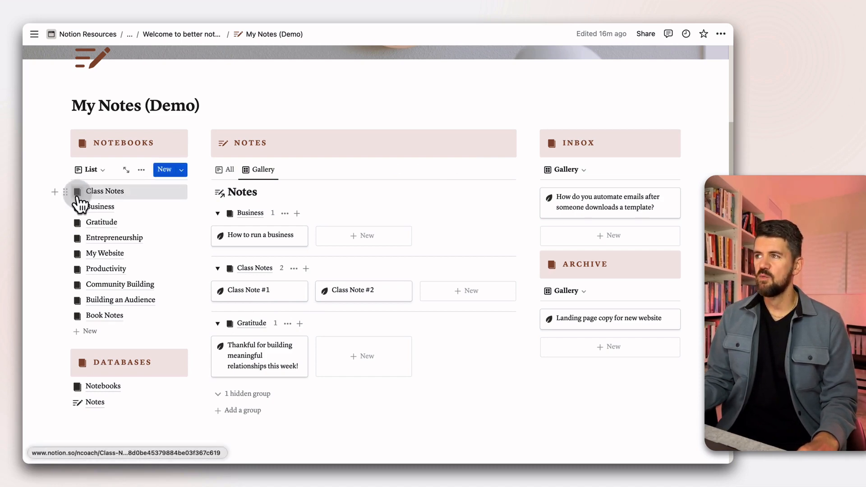
{"action": "left_click", "coordinate": [77, 190]}
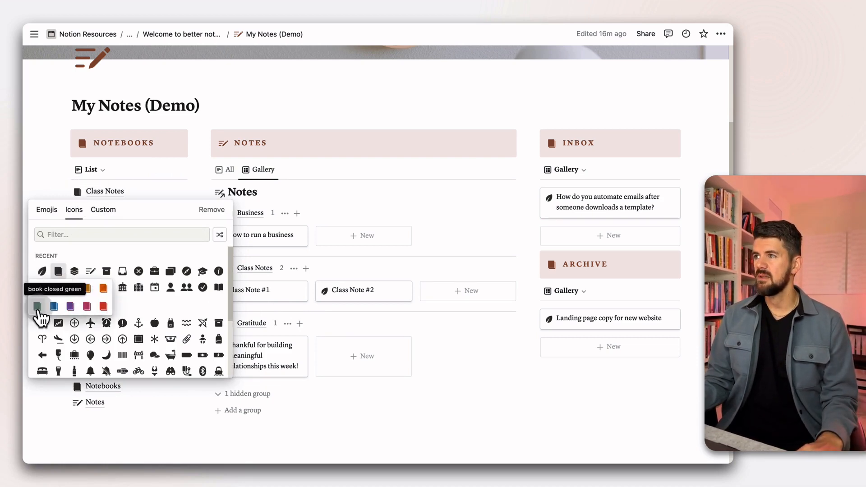
{"action": "left_click", "coordinate": [37, 307]}
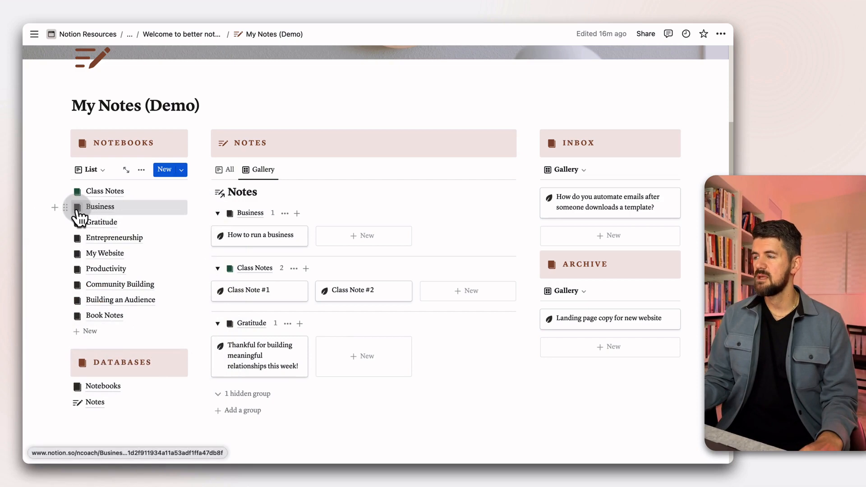
{"action": "left_click", "coordinate": [78, 206]}
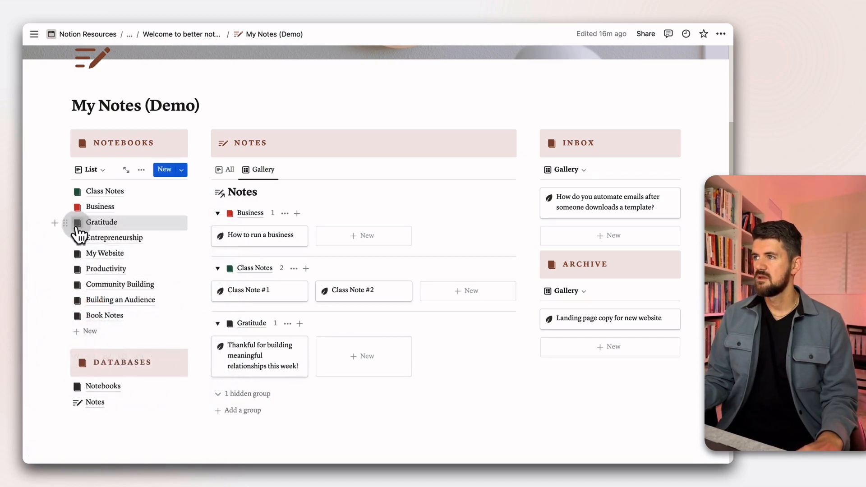
{"action": "left_click", "coordinate": [77, 223]}
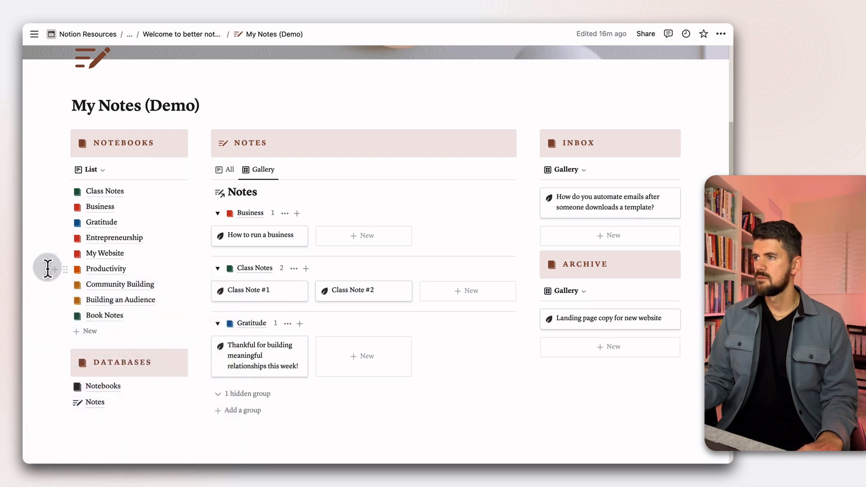
{"action": "mouse_move", "coordinate": [201, 172]}
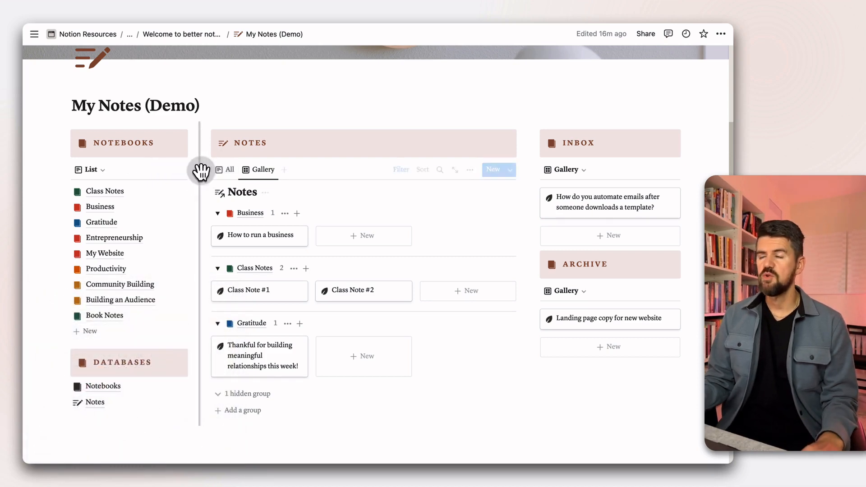
- Start a new untitled notebook from the Notebooks list
{"action": "left_click", "coordinate": [169, 170]}
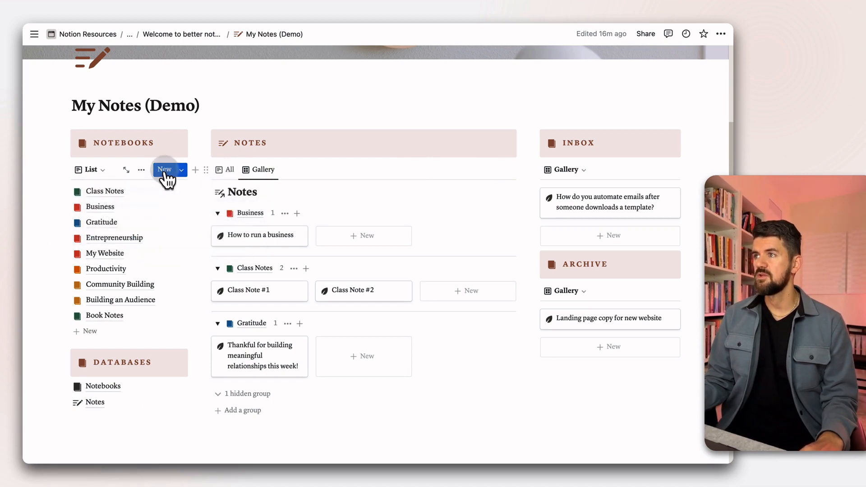
{"action": "left_click", "coordinate": [164, 170]}
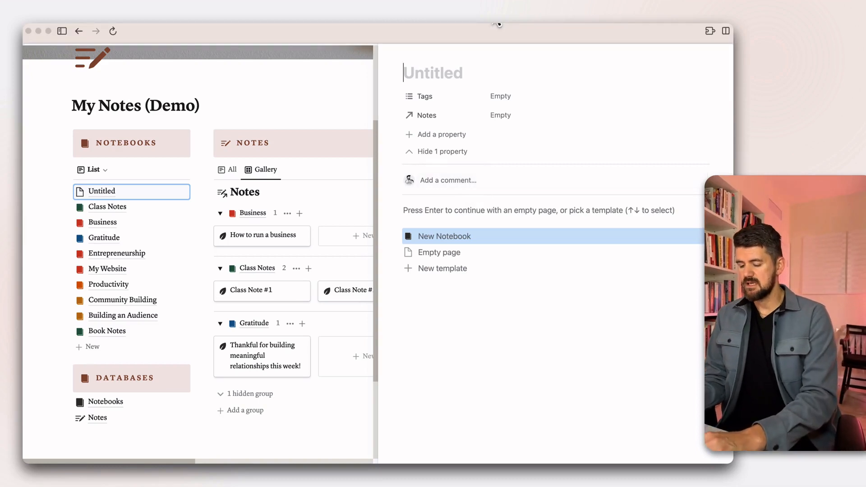
- Title the notebook 'Build Once, Sell Twice' and apply the New Notebook template
{"action": "type", "text": "Build Once, Sell T"}
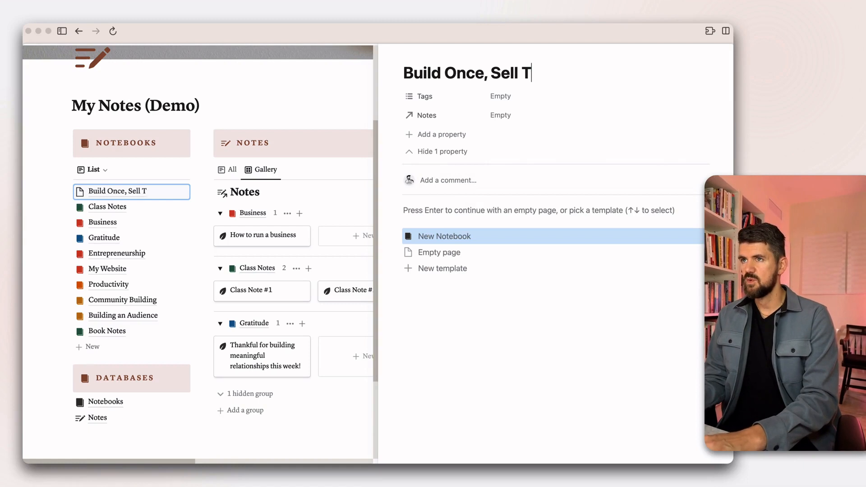
{"action": "type", "text": "wice | Cour"}
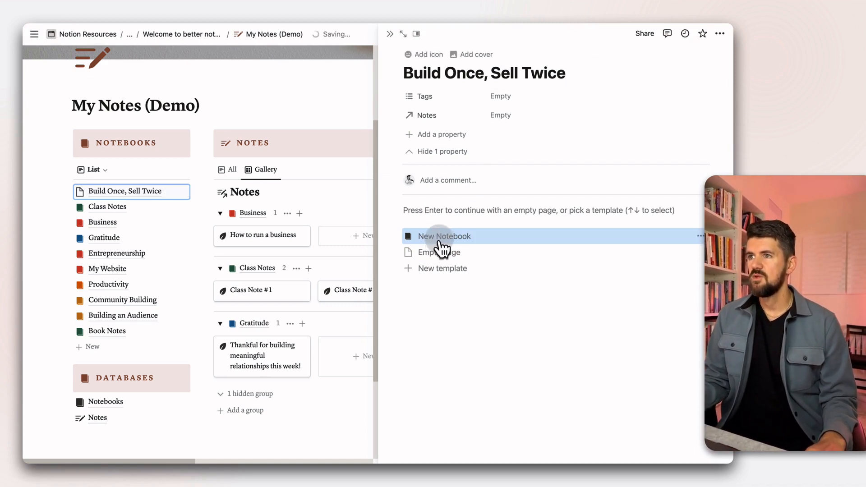
{"action": "left_click", "coordinate": [445, 237]}
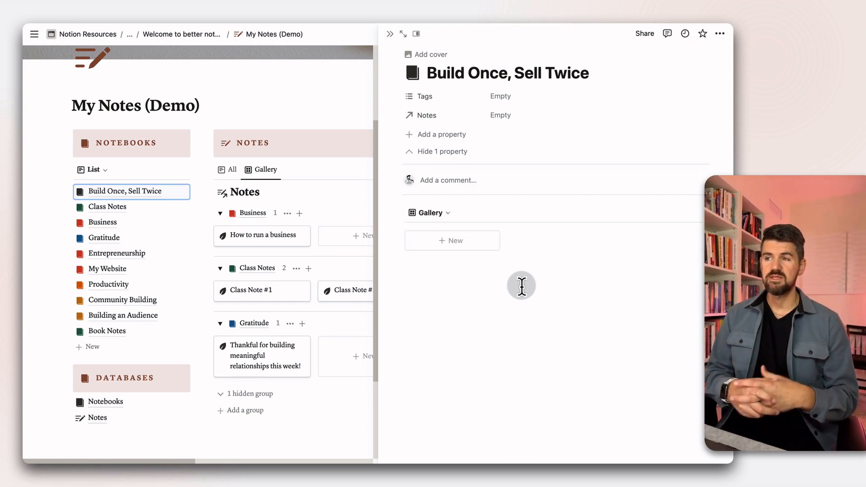
{"action": "mouse_move", "coordinate": [432, 220]}
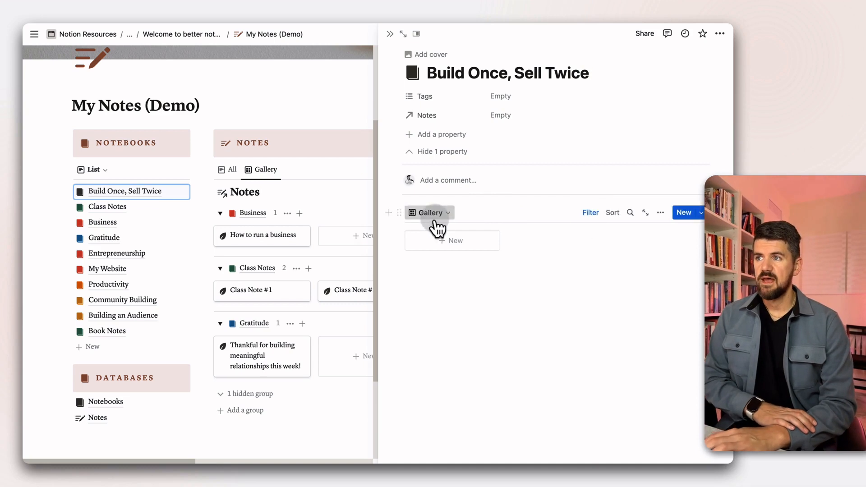
- Try the List layout for the notebook's notes before returning to Gallery
{"action": "left_click", "coordinate": [428, 212]}
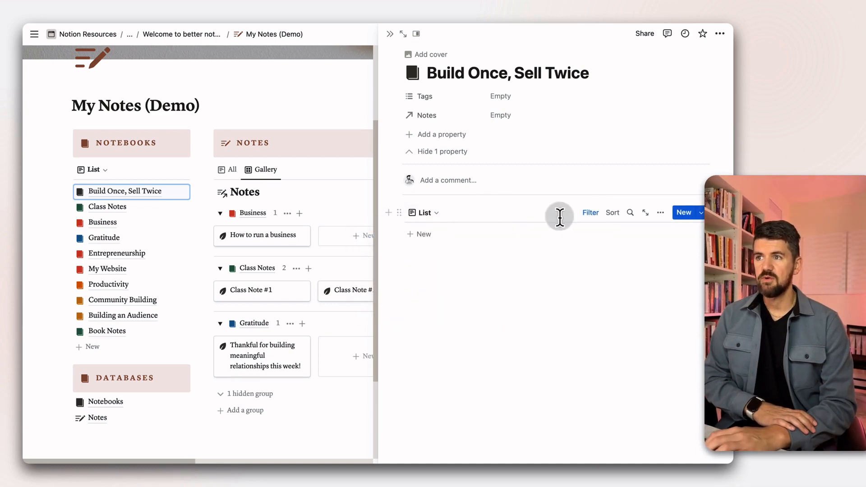
{"action": "left_click", "coordinate": [590, 213]}
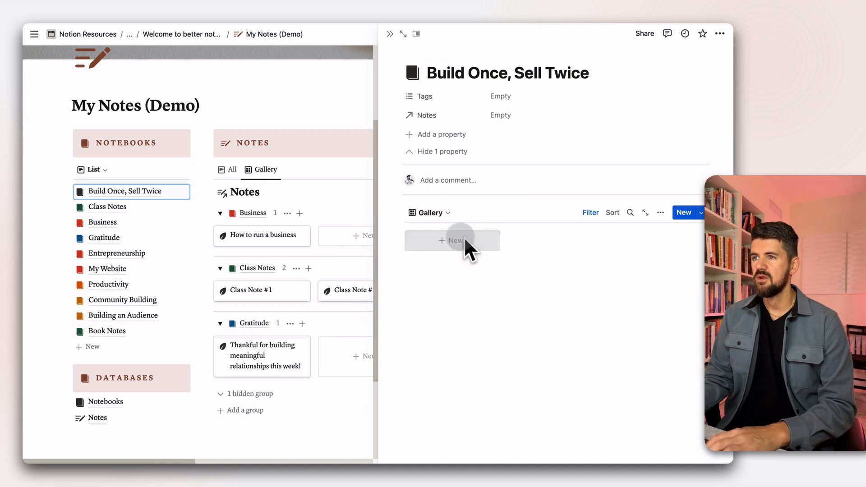
- Add a note on improving discovery-call slides to the notebook using the New Note template
{"action": "left_click", "coordinate": [452, 240]}
{"action": "type", "text": "How can you improve your slides used in discovery calls?"}
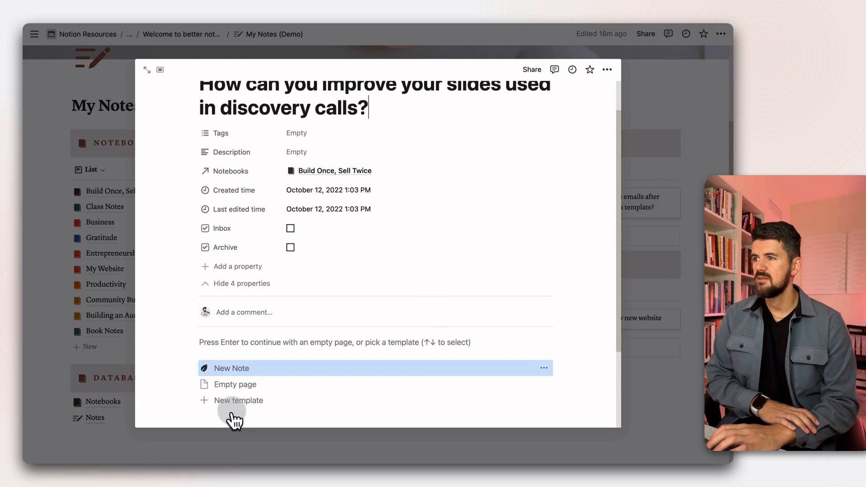
{"action": "left_click", "coordinate": [231, 368]}
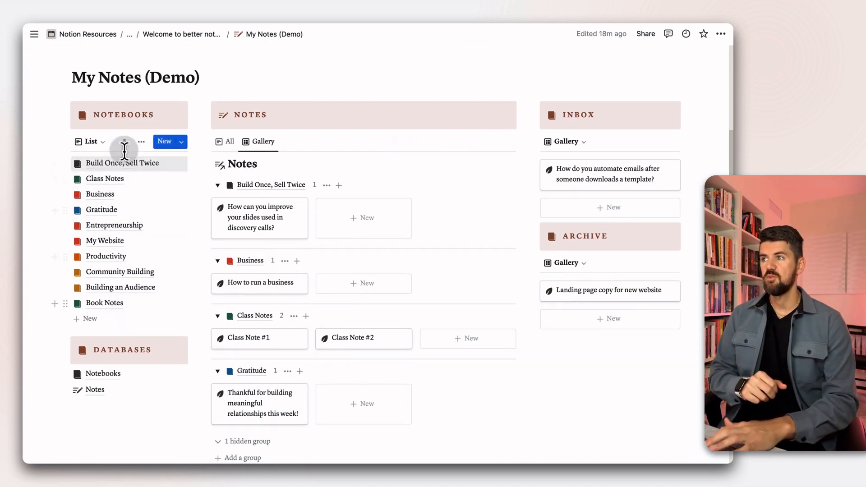
{"action": "mouse_move", "coordinate": [117, 274]}
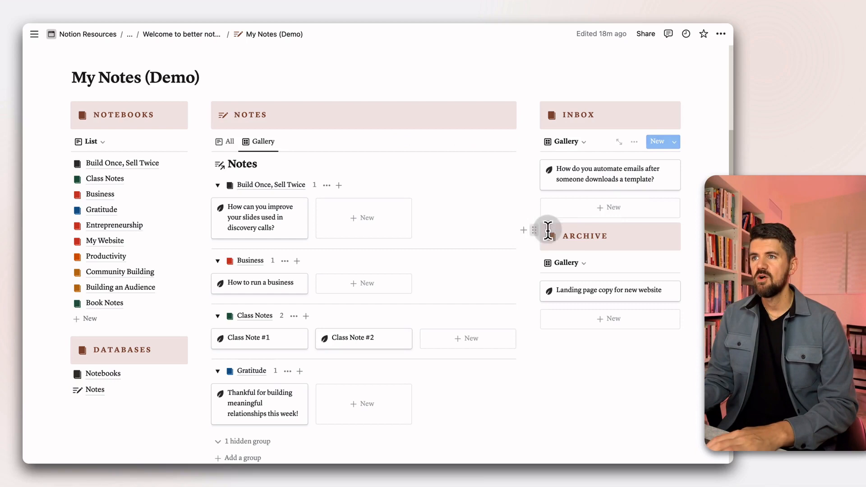
{"action": "mouse_move", "coordinate": [610, 208]}
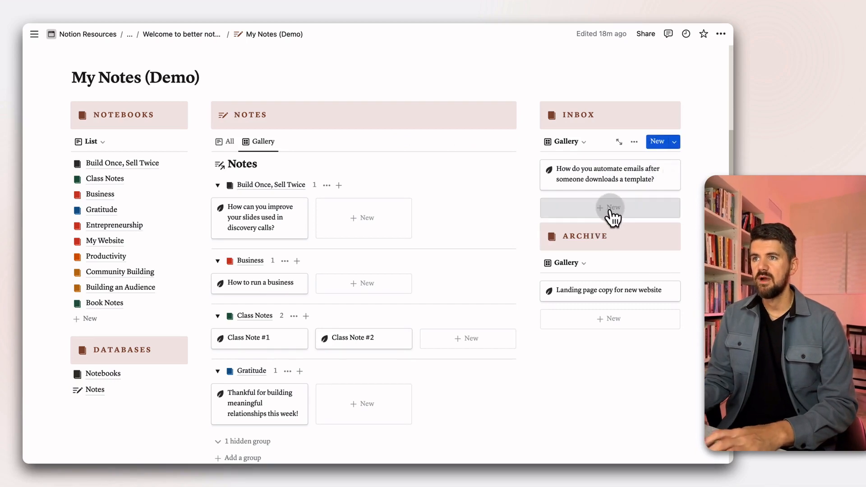
- Add an inbox note 'How can you improve your landing page copy to better target growing startups?' and make New Note the inbox default template
{"action": "left_click", "coordinate": [610, 208]}
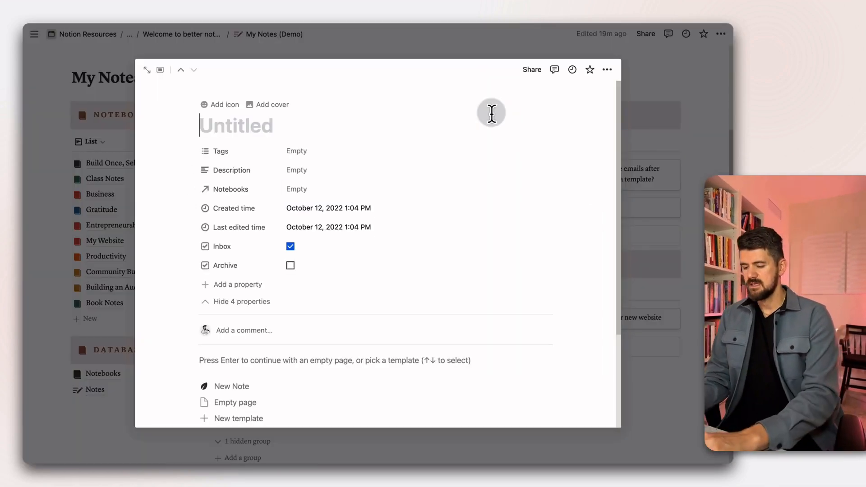
{"action": "type", "text": "How can you improve your landing page copy to better target growing startups?"}
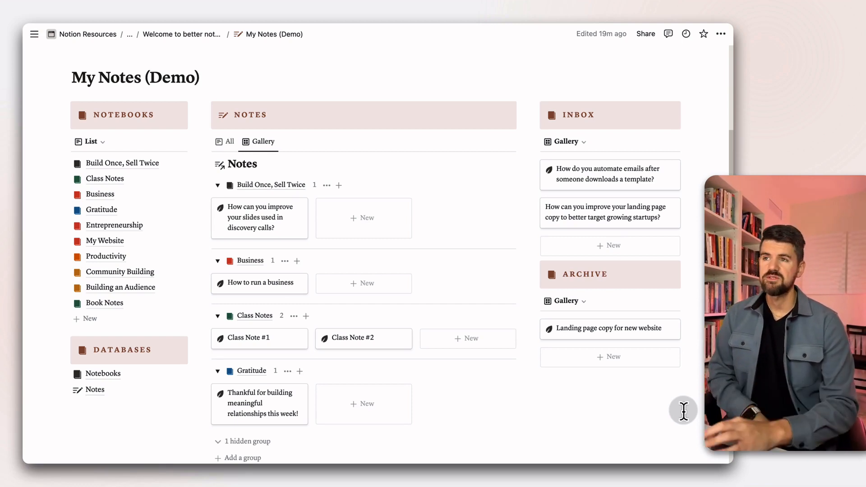
{"action": "left_click", "coordinate": [610, 212]}
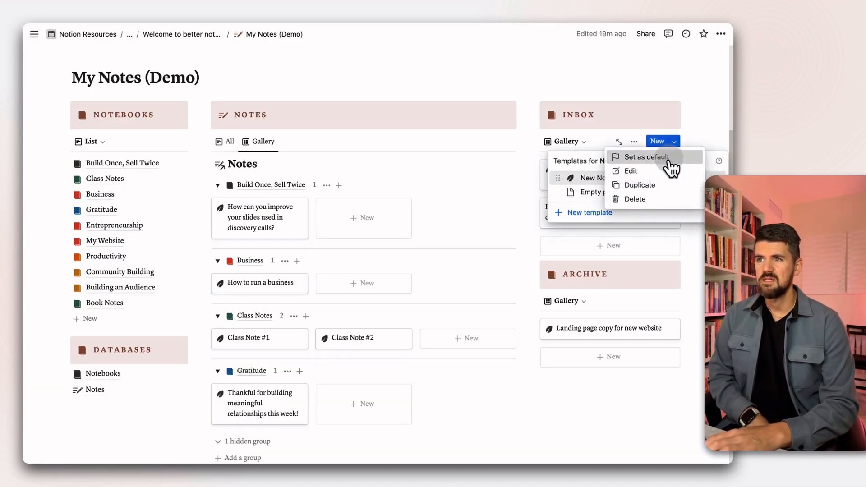
{"action": "left_click", "coordinate": [646, 156]}
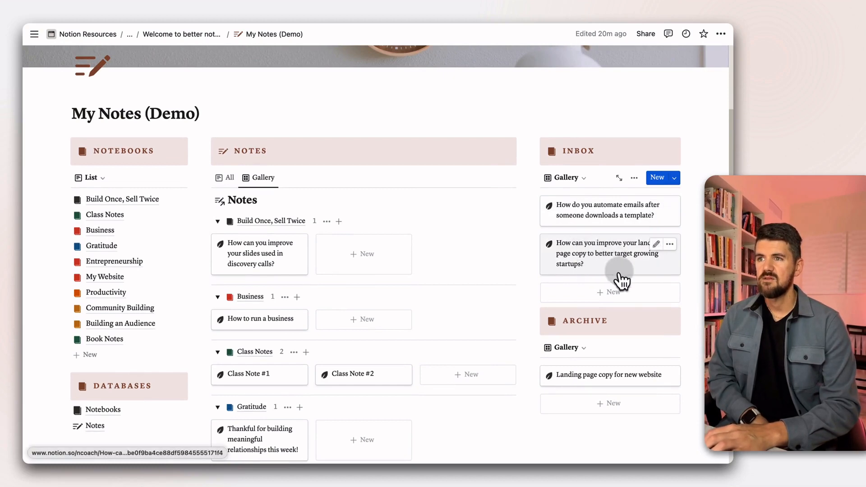
{"action": "mouse_move", "coordinate": [596, 259]}
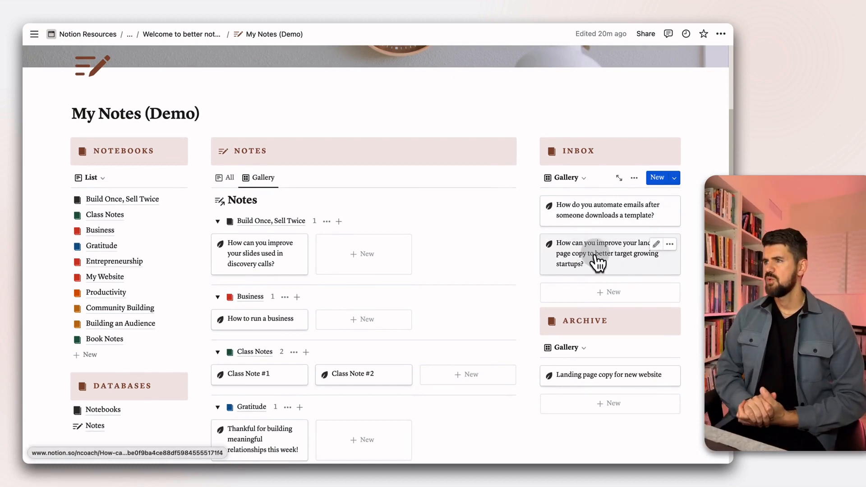
- Drag the landing page copy note from the Inbox into the My Website notebook
{"action": "scroll", "scroll_direction": "down", "scroll_amount": 3}
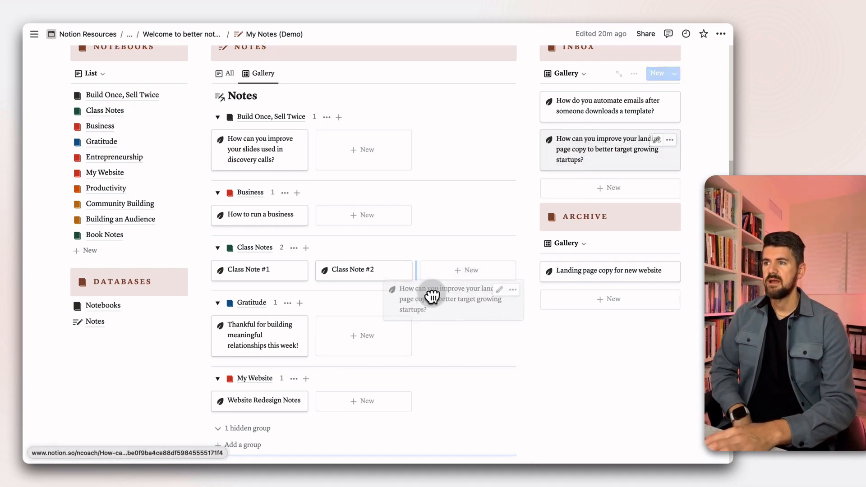
{"action": "left_click_drag", "start_coordinate": [607, 149], "coordinate": [363, 416]}
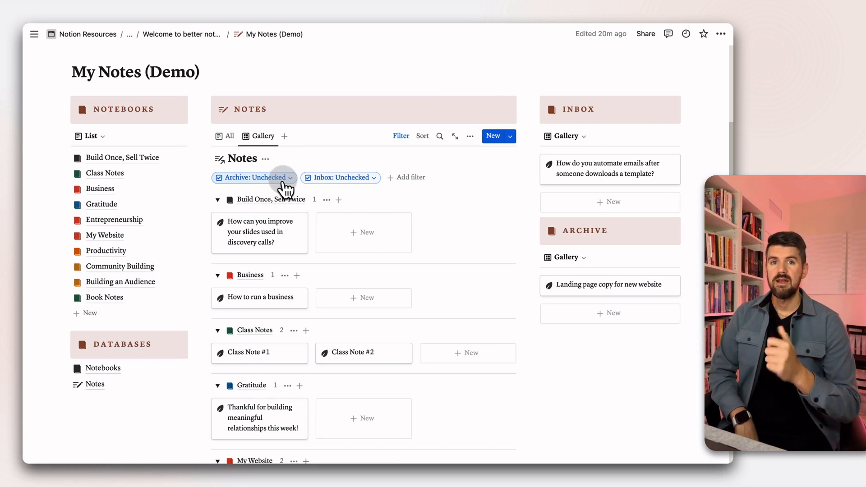
- Archive the Website Redesign Notes page via its Archive checkbox
{"action": "scroll", "scroll_direction": "down", "scroll_amount": 3}
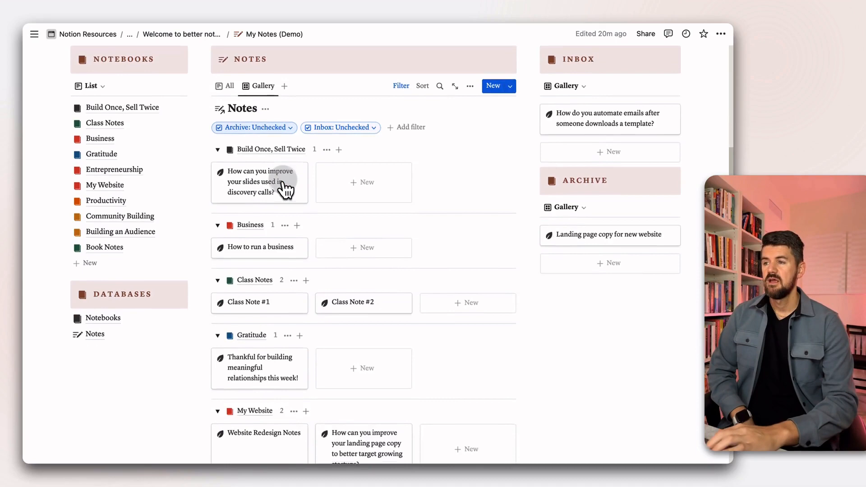
{"action": "left_click", "coordinate": [263, 433]}
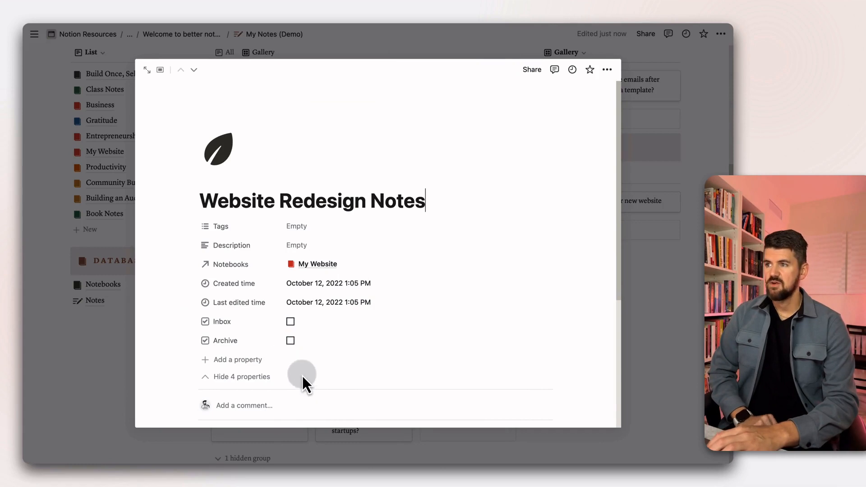
{"action": "left_click", "coordinate": [290, 341]}
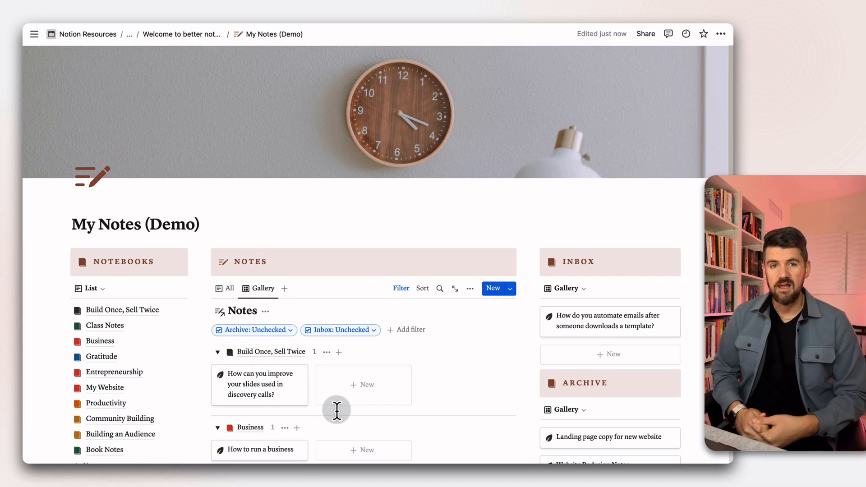
{"action": "mouse_move", "coordinate": [346, 414]}
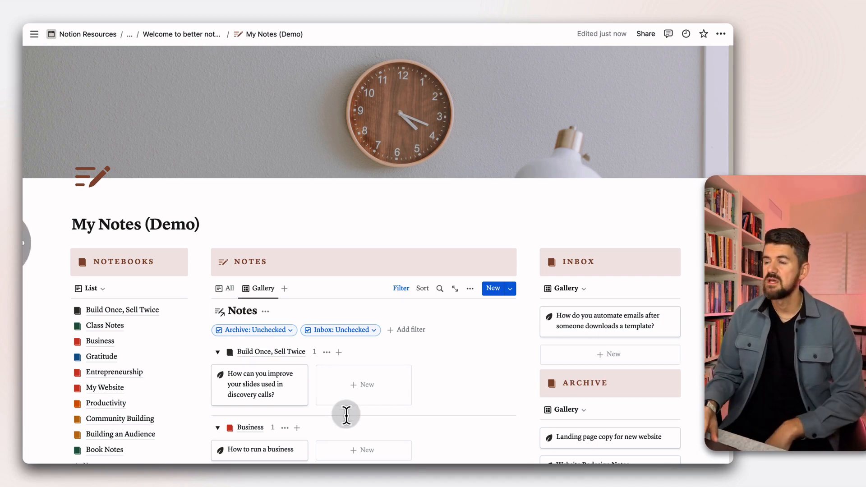
- Describe the slides note with bullets: clean up backgrounds, updated palette, updated social copy, clearer calls to action
{"action": "left_click", "coordinate": [259, 385]}
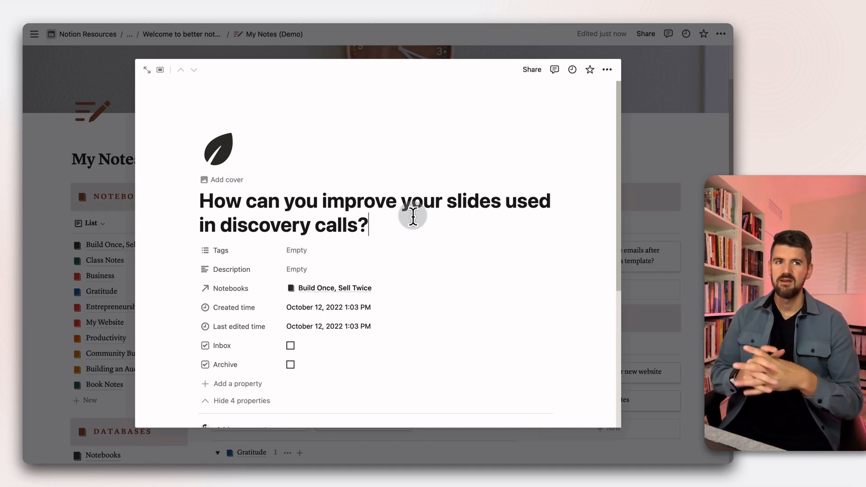
{"action": "mouse_move", "coordinate": [316, 272]}
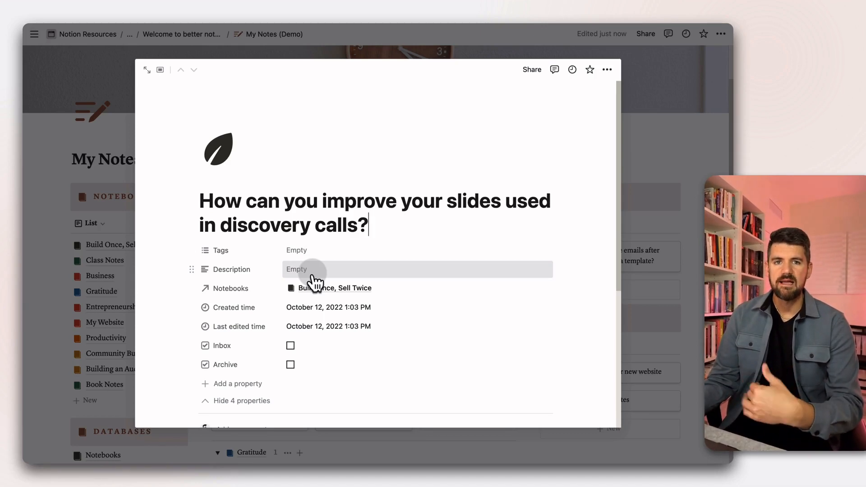
{"action": "mouse_move", "coordinate": [316, 349]}
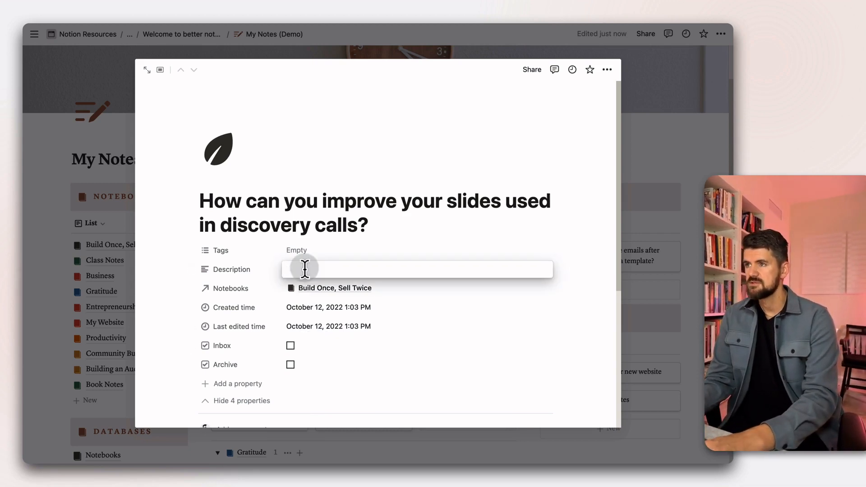
{"action": "type", "text": "- Clean up backgrounds"}
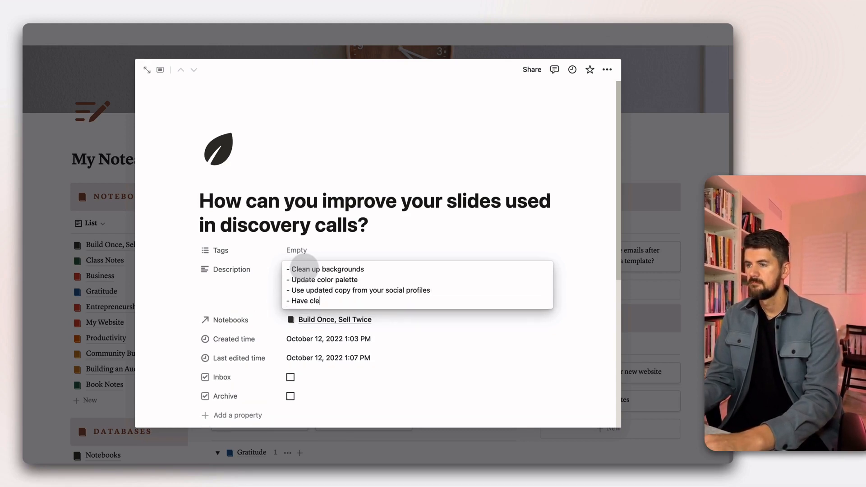
{"action": "type", "text": "arer calls to action"}
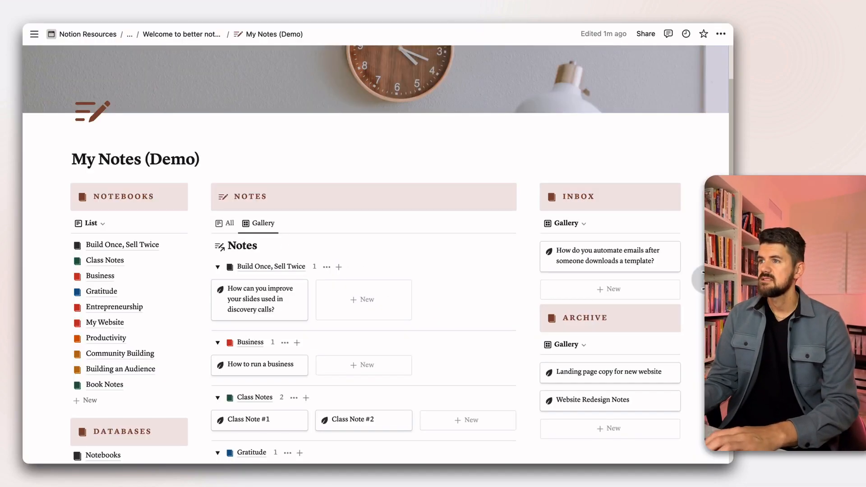
- Switch the notes view to a Board layout and adjust the card size
{"action": "left_click", "coordinate": [470, 55]}
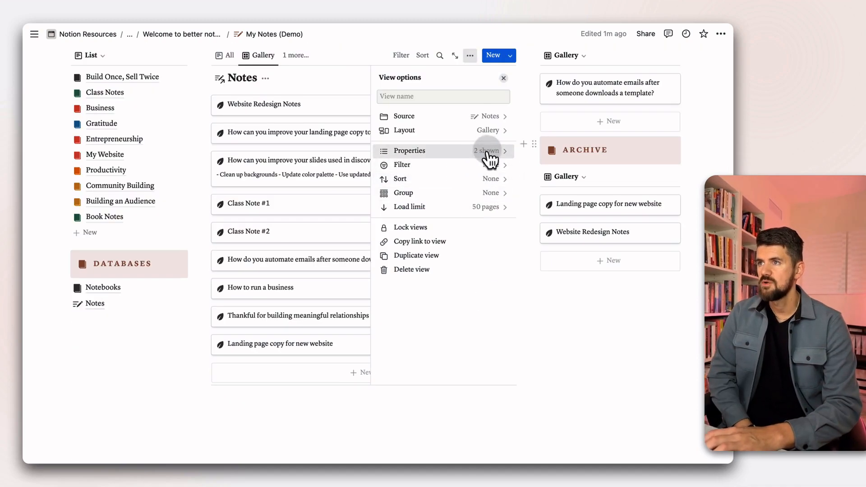
{"action": "left_click", "coordinate": [404, 130]}
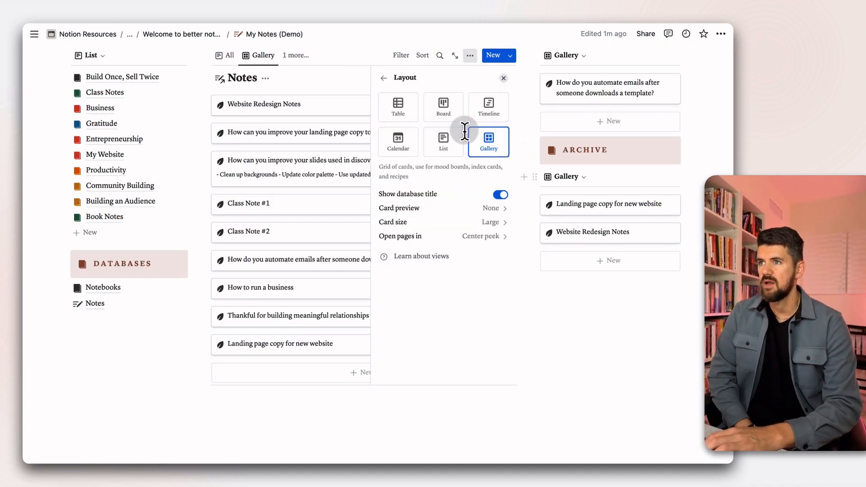
{"action": "left_click", "coordinate": [443, 107]}
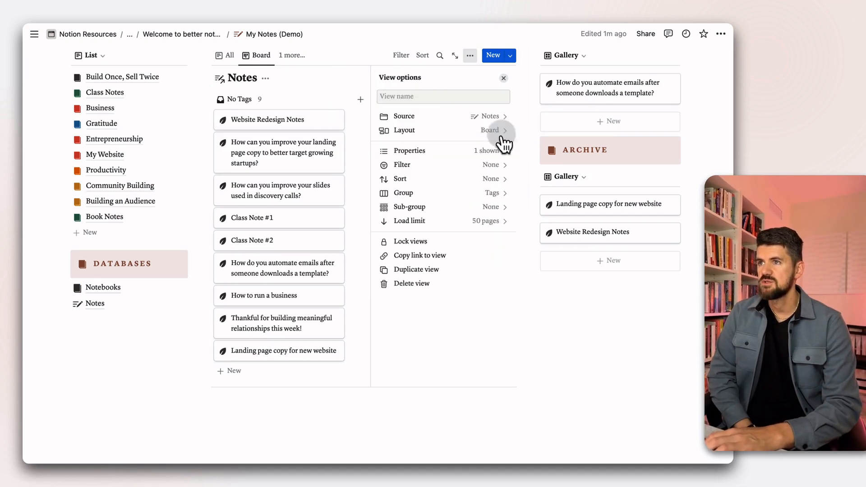
{"action": "left_click", "coordinate": [490, 130]}
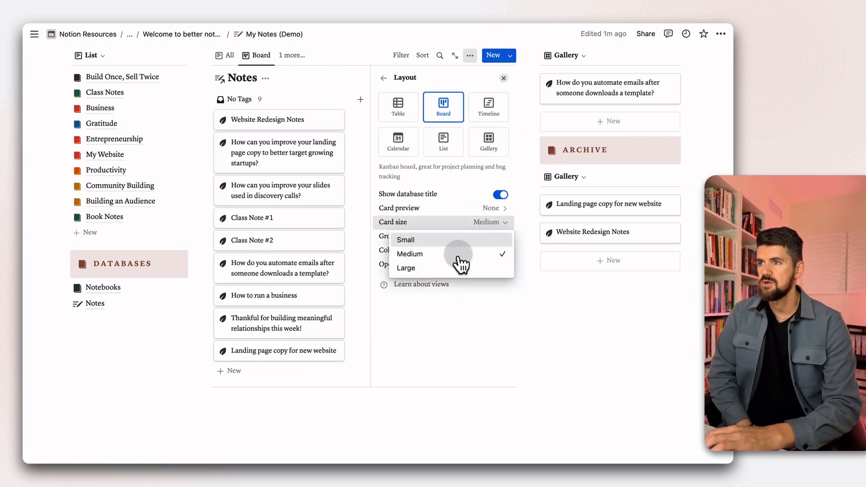
{"action": "left_click", "coordinate": [384, 77]}
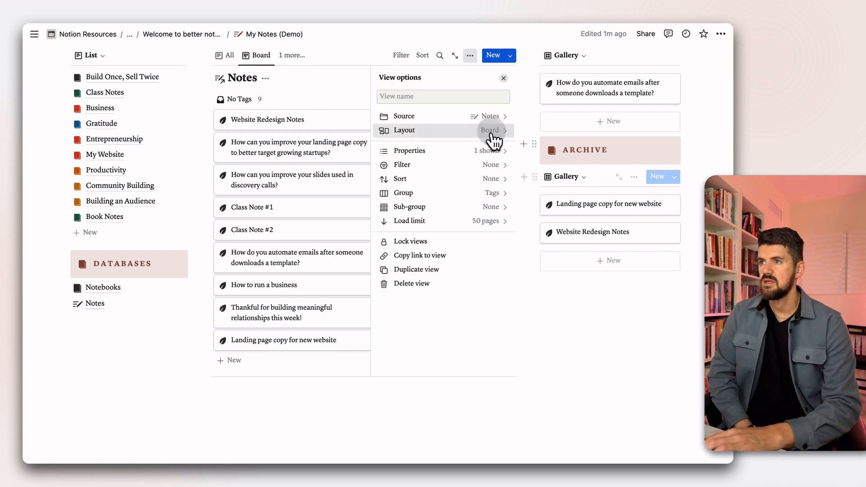
- Show Description, Notebooks and Last edited time on the board cards
{"action": "left_click", "coordinate": [410, 150]}
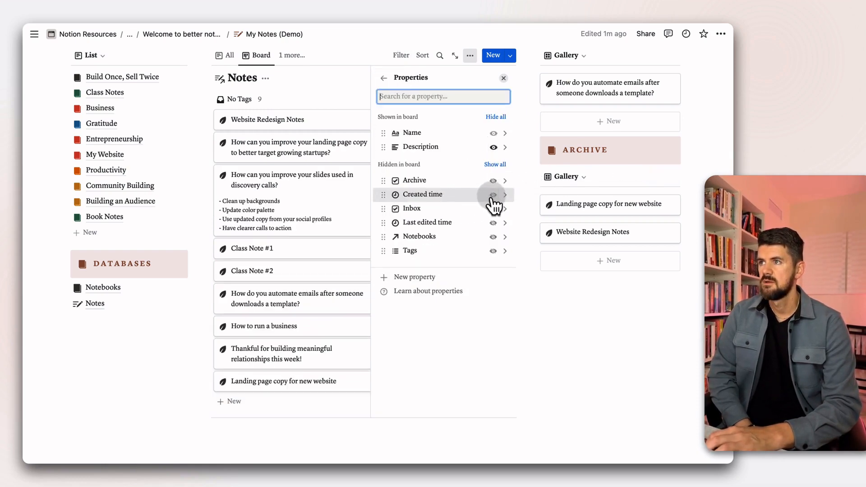
{"action": "left_click", "coordinate": [504, 78]}
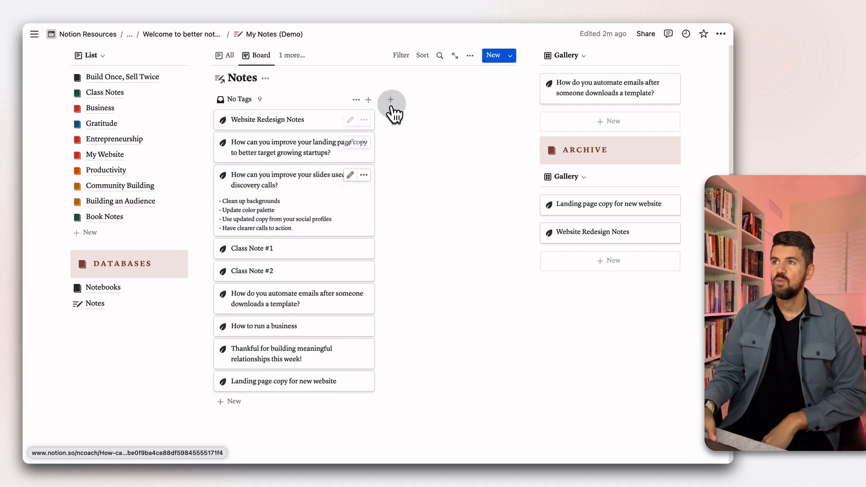
{"action": "left_click", "coordinate": [470, 55]}
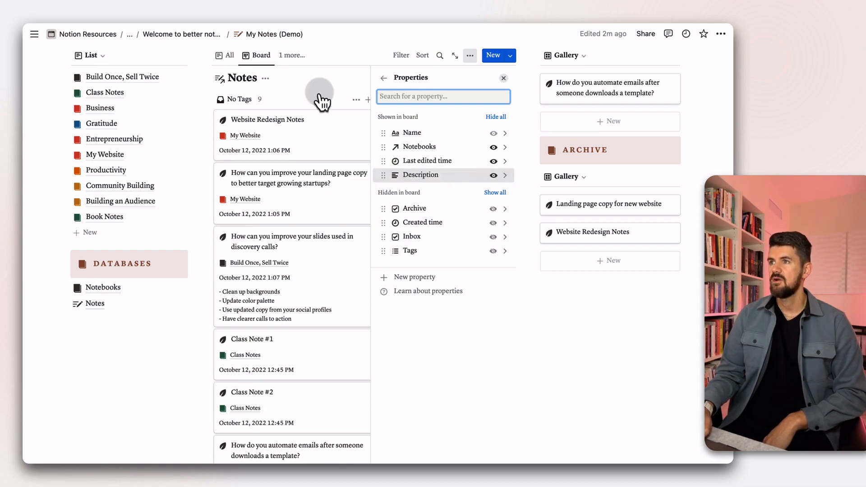
{"action": "left_click", "coordinate": [292, 82]}
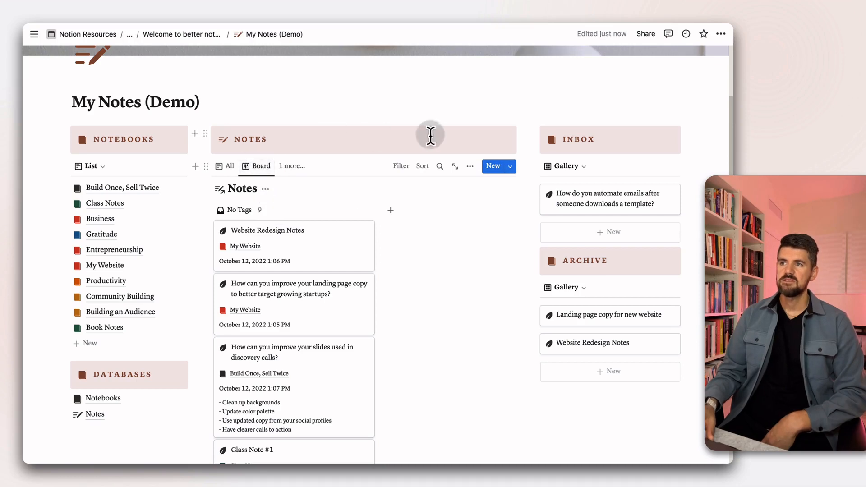
{"action": "mouse_move", "coordinate": [363, 186]}
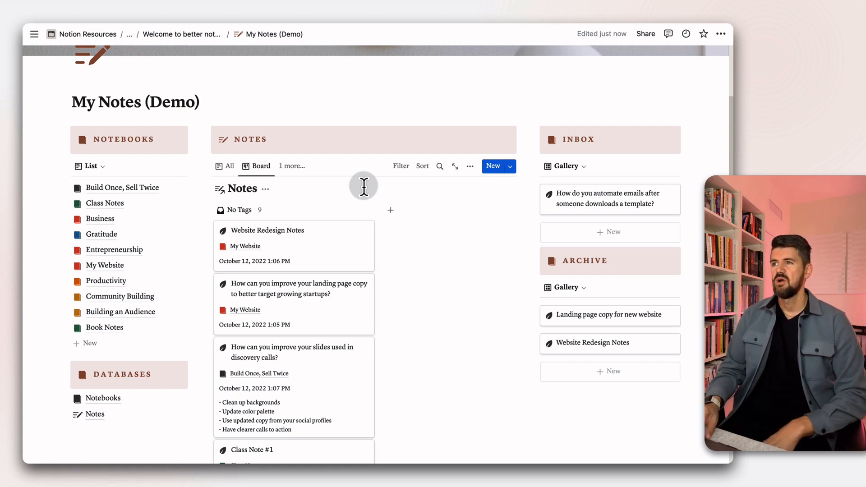
- Switch the notes section back to the All list view
{"action": "left_click", "coordinate": [229, 166]}
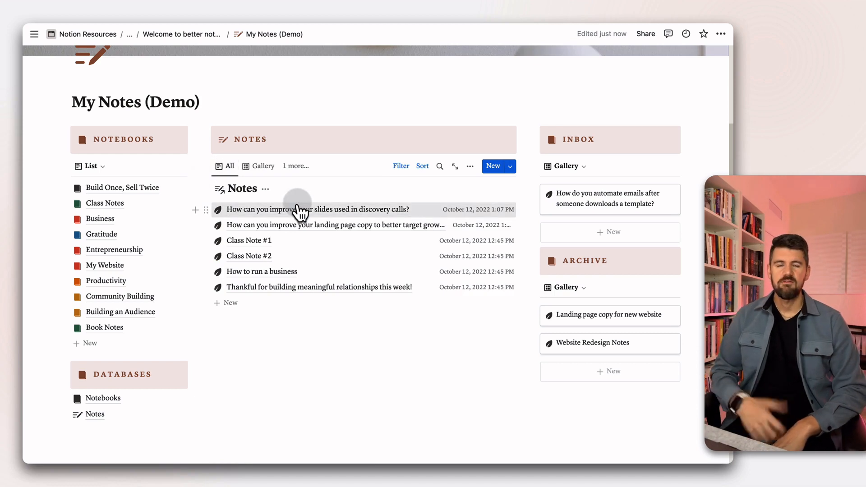